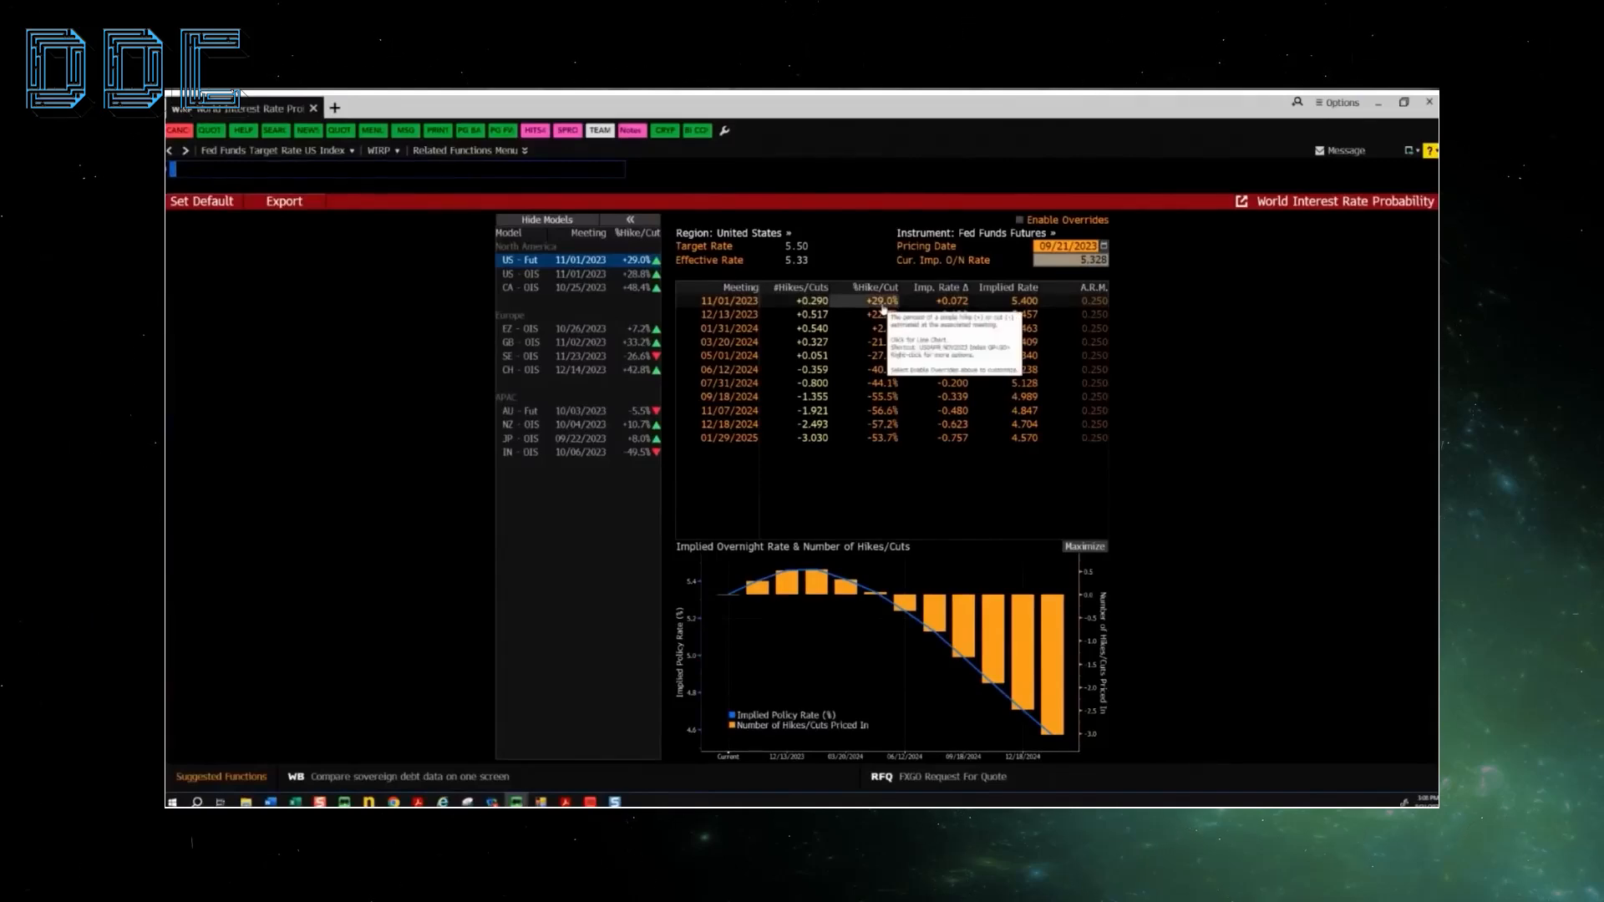
mouse_move(883, 313)
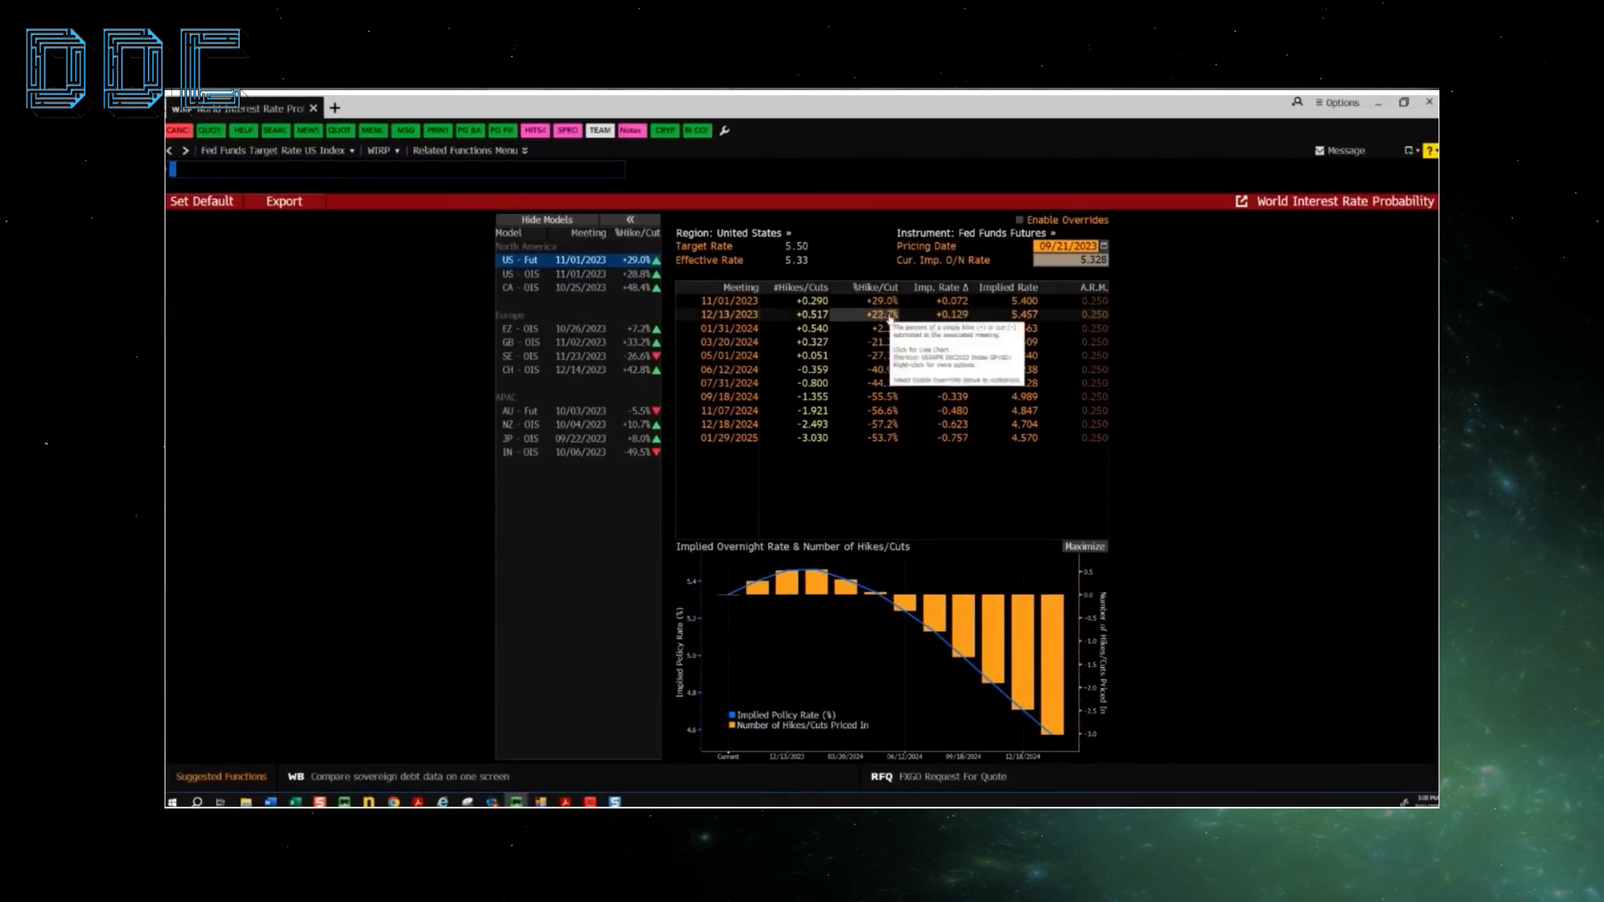